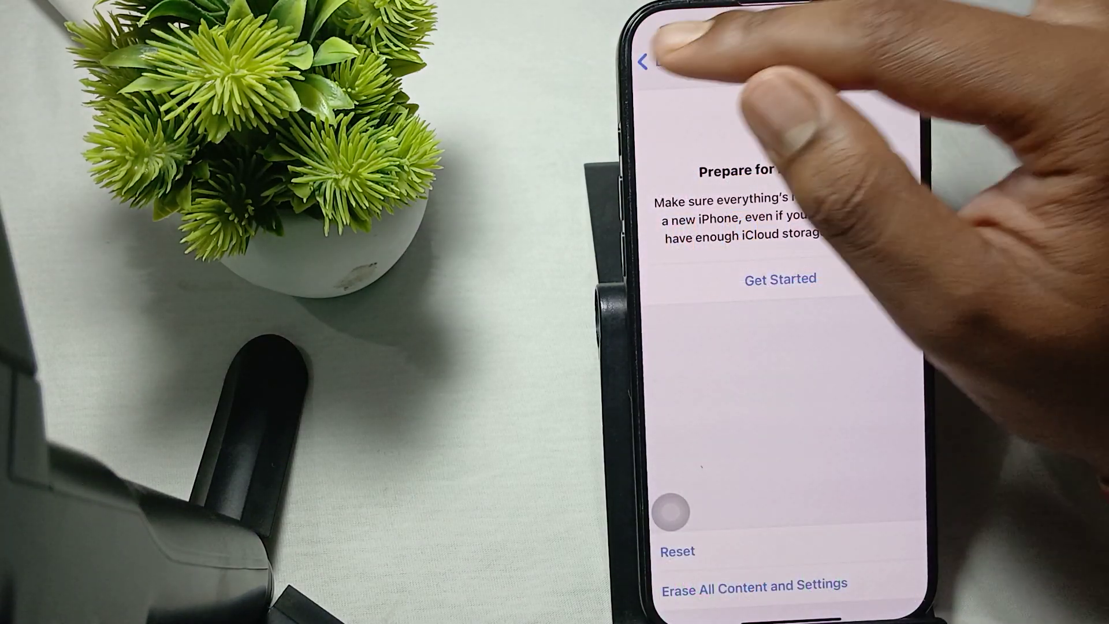
# Step: Back out of Transfer or Reset iPhone through General to the main Settings list
pyautogui.click(644, 60)
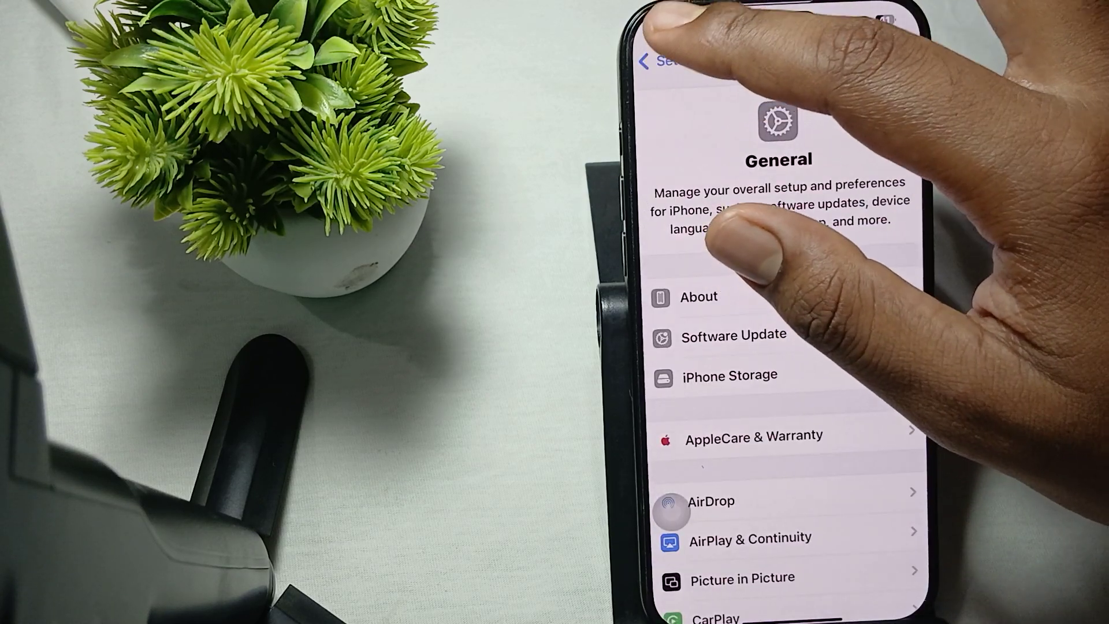
pyautogui.click(647, 63)
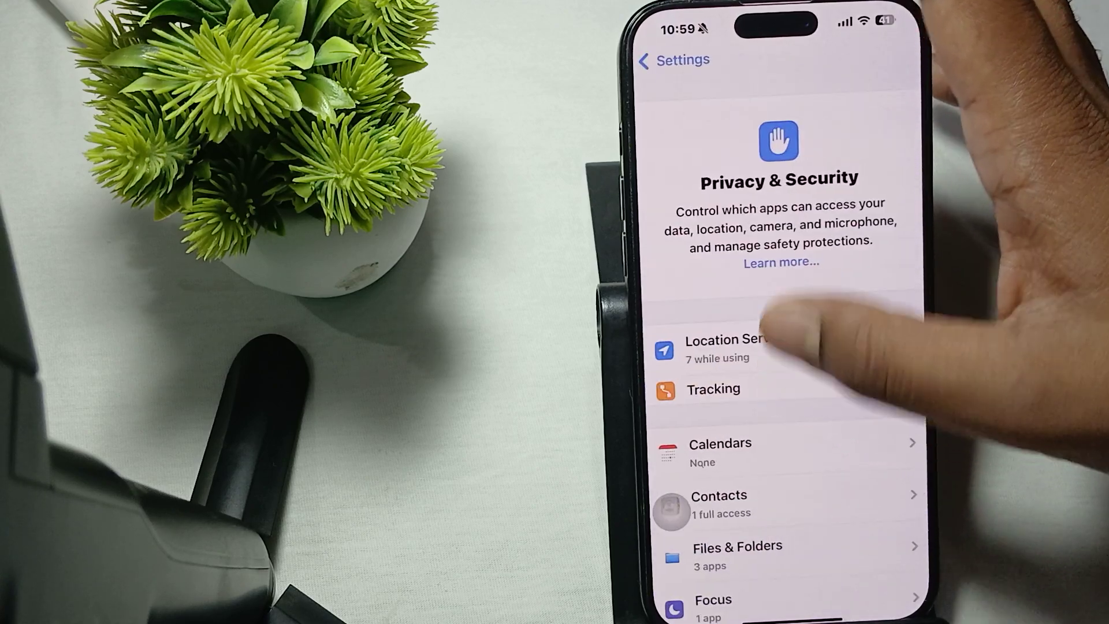
# Step: Scroll down the Settings list to reach the Screen Time page
pyautogui.scroll(-3)
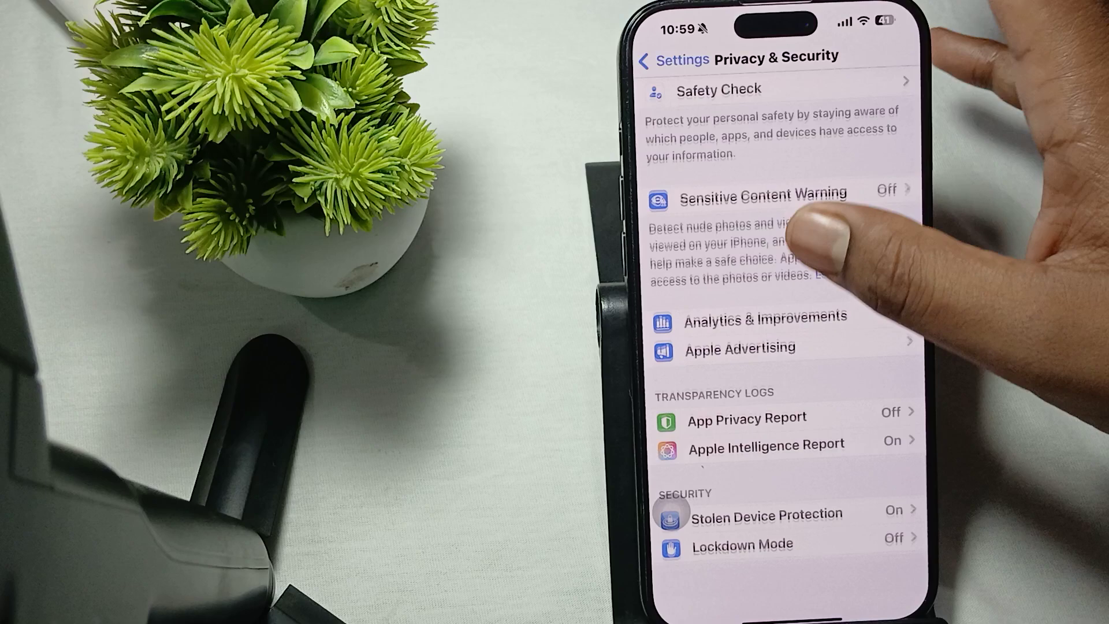
pyautogui.scroll(-3)
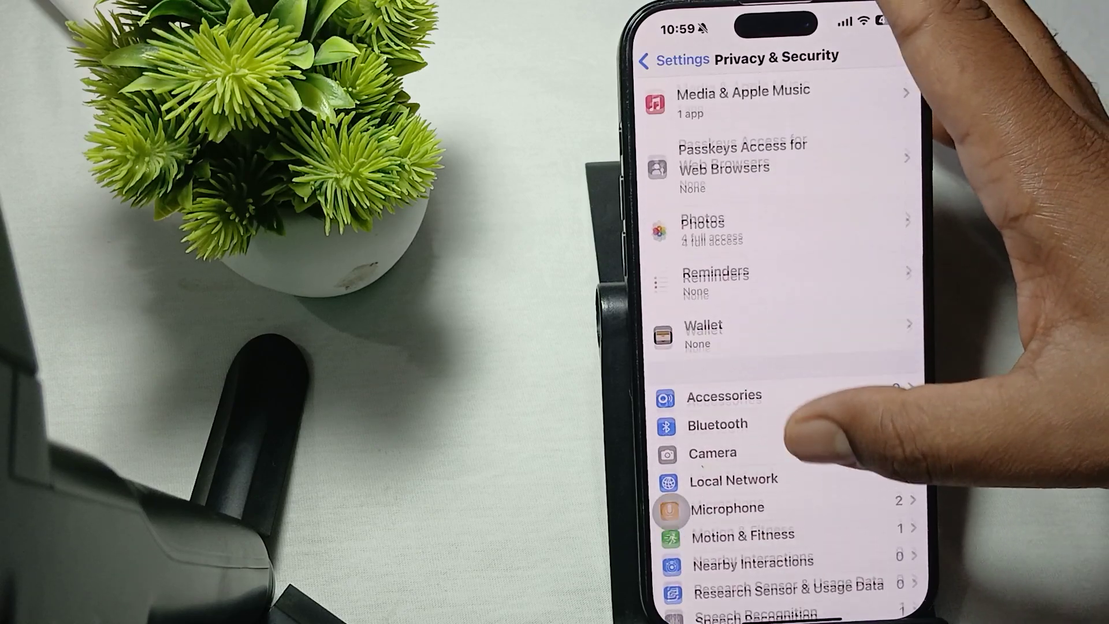
pyautogui.scroll(-3)
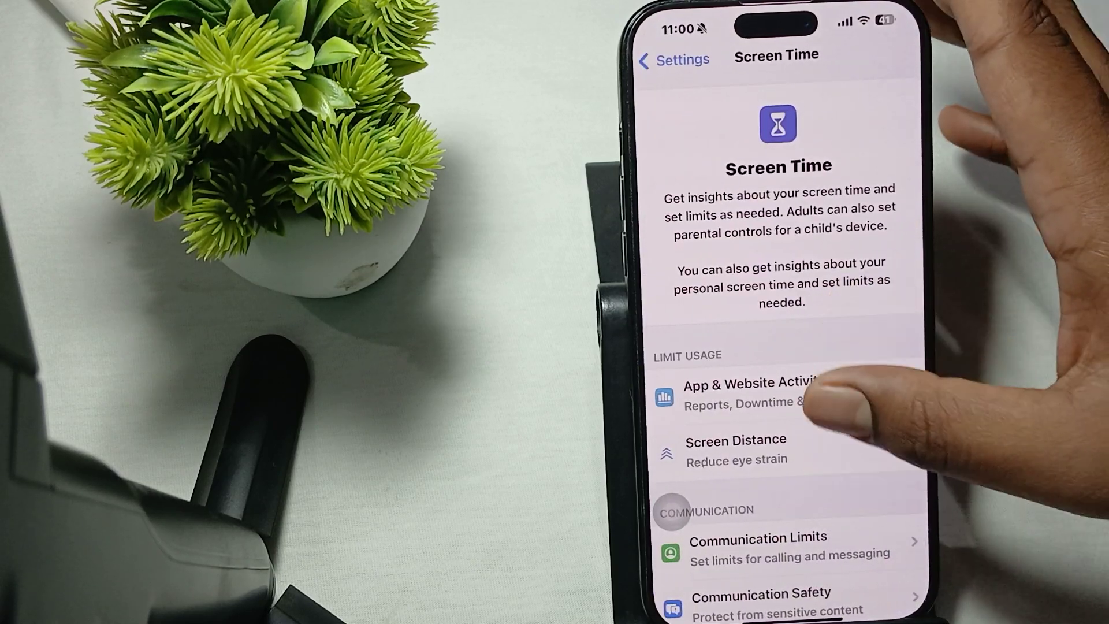
# Step: Scroll through Content & Privacy Restrictions, with restrictions enabled and privacy items set to Allow
pyautogui.scroll(-3)
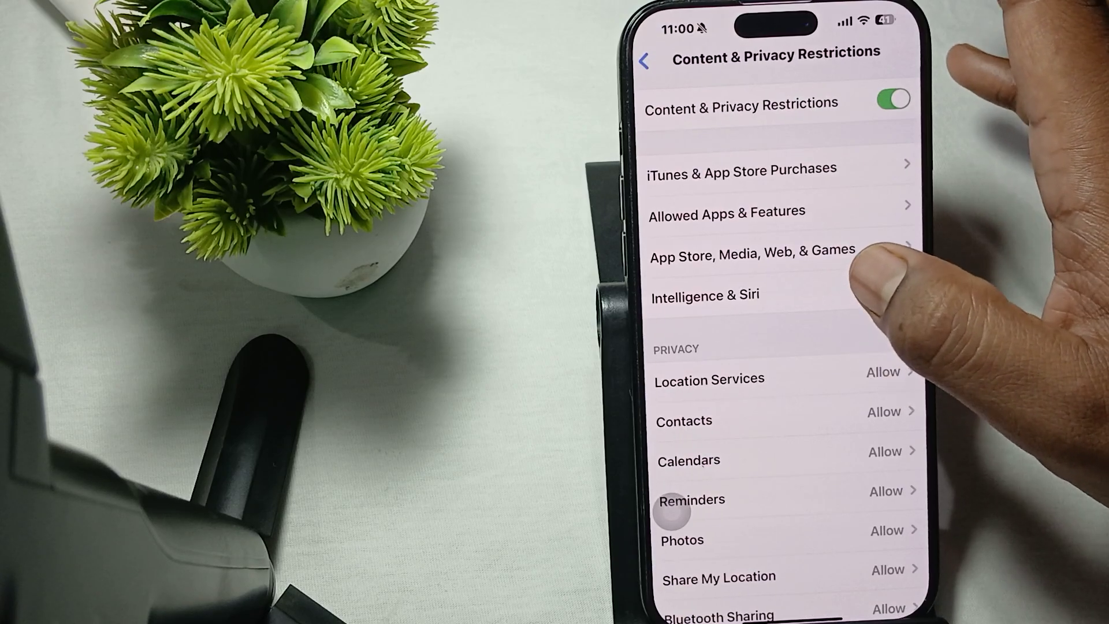
pyautogui.scroll(-3)
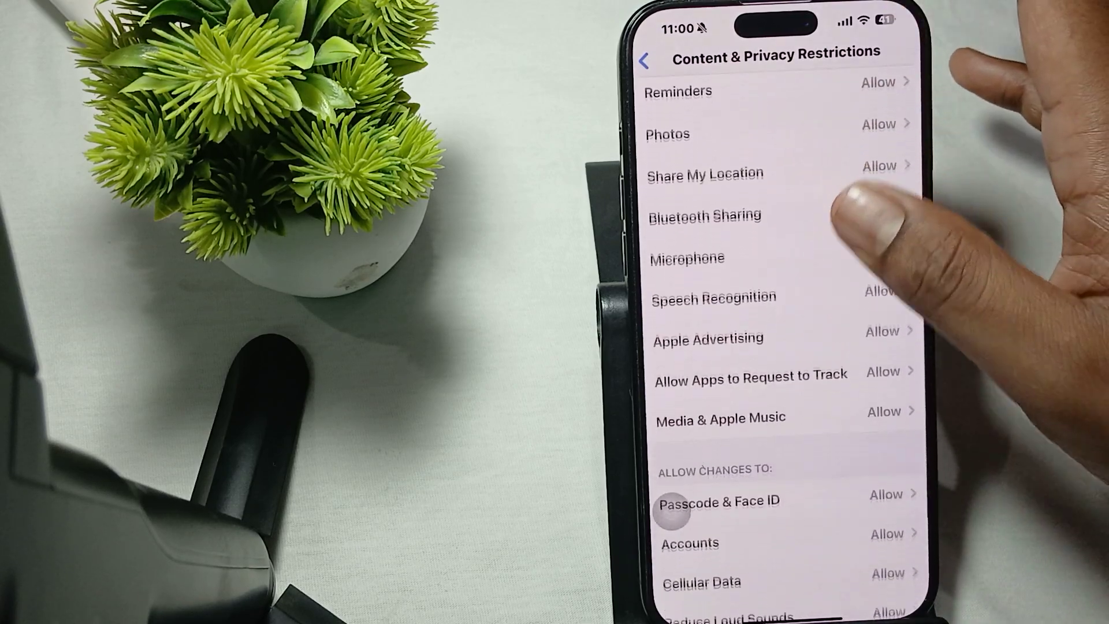
pyautogui.scroll(-3)
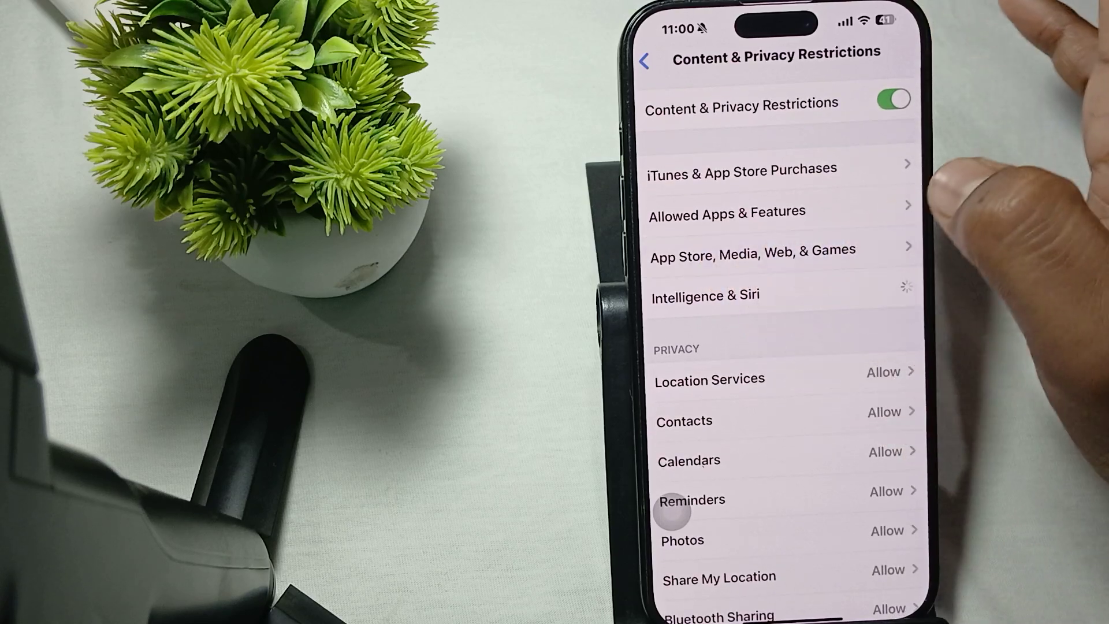
# Step: Show the Apps age-rating options under App Store, Media, Web & Games, with 17+ checked
pyautogui.click(753, 250)
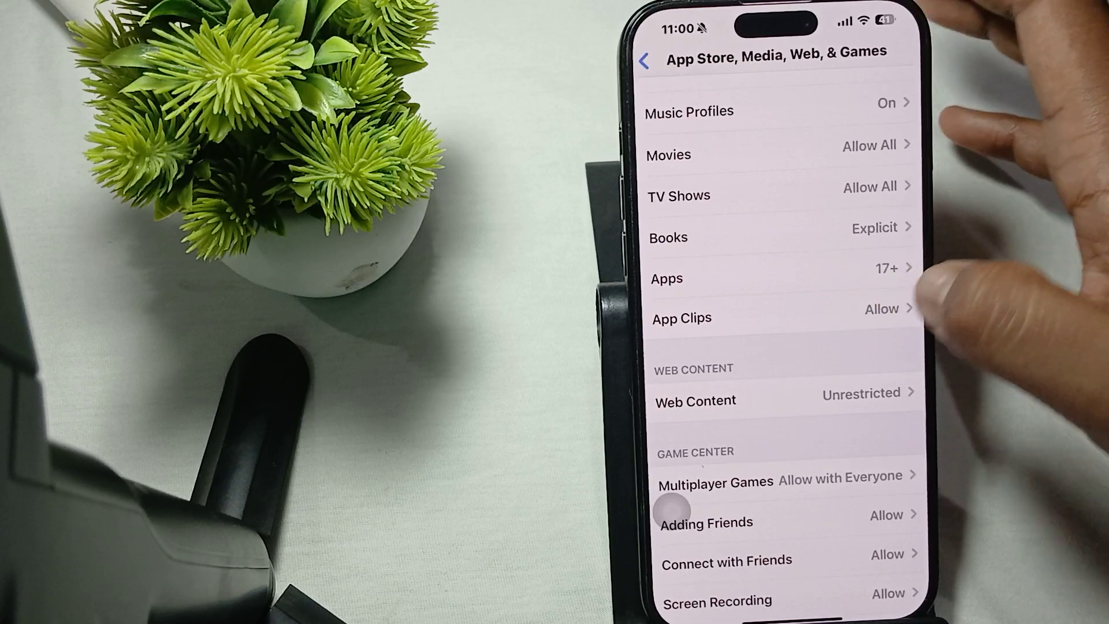
pyautogui.click(772, 279)
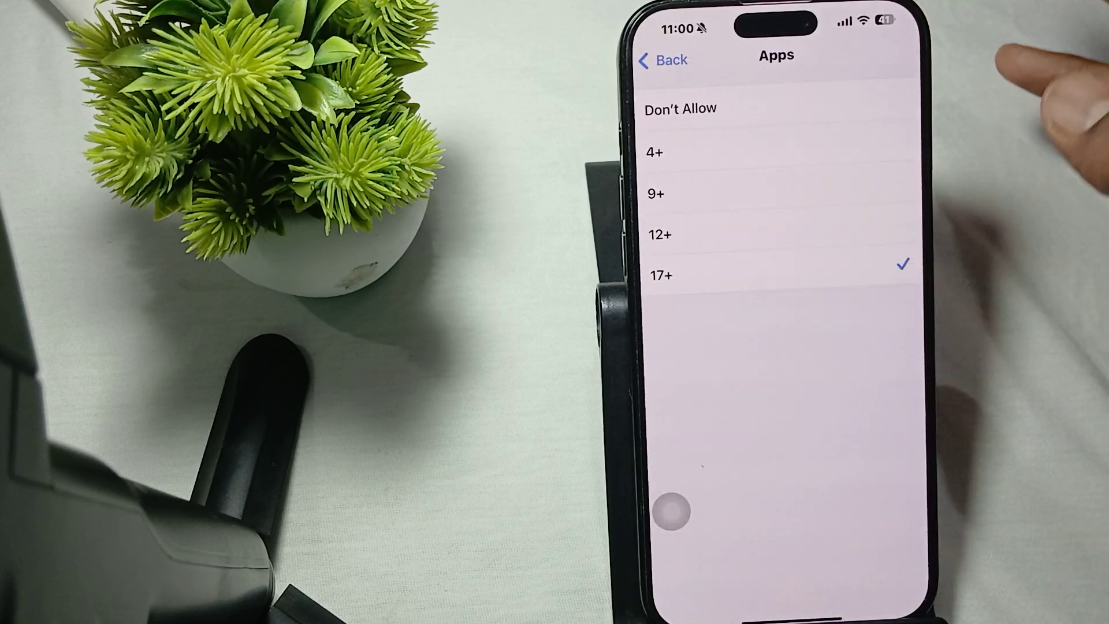